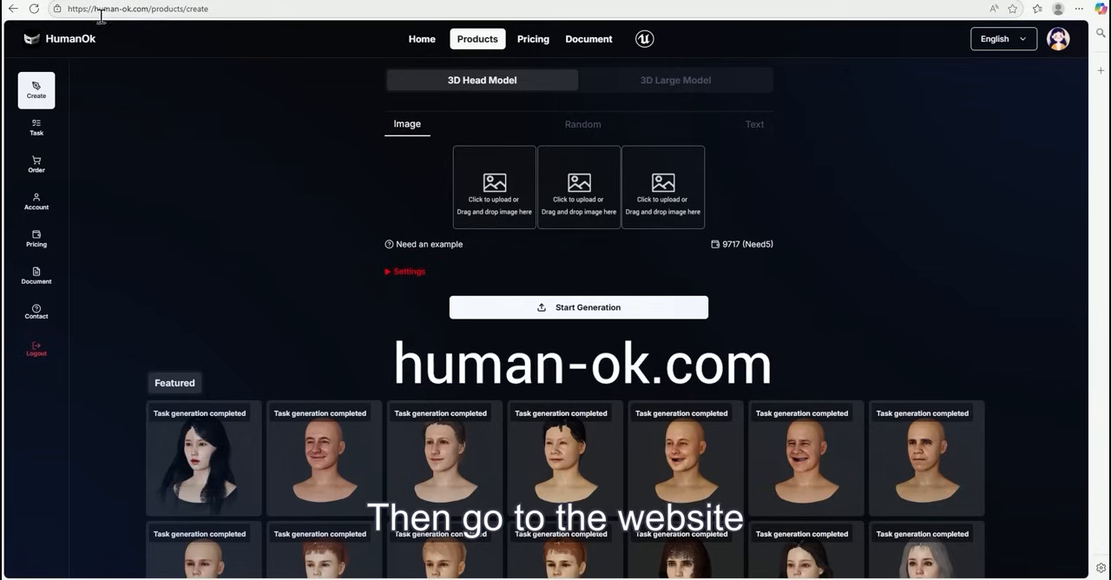
# - Open a featured generated head model card on the Create page in its Edit preview
pyautogui.click(131, 7)
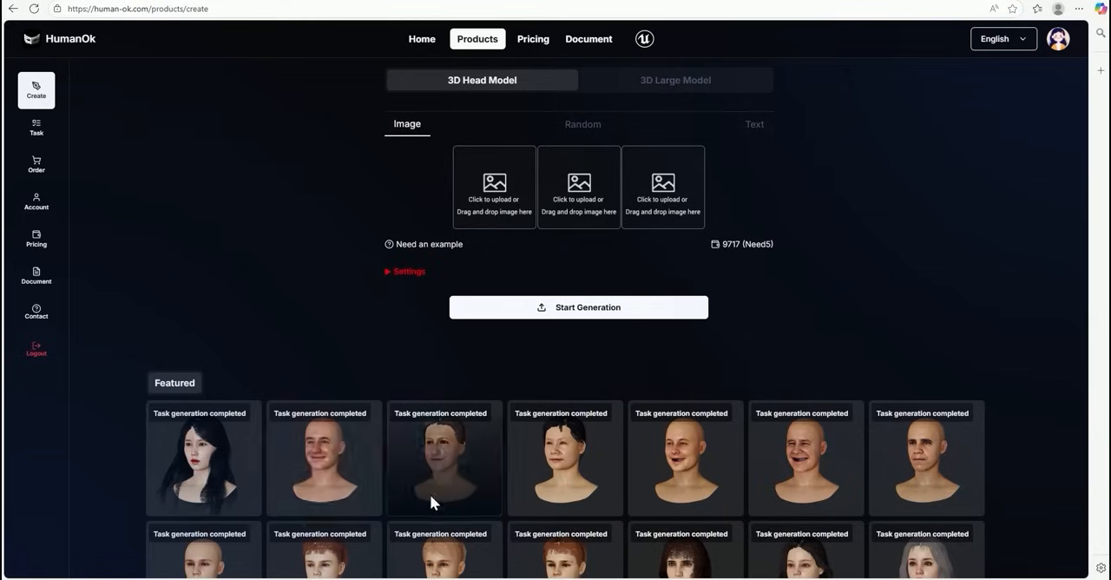
pyautogui.click(444, 458)
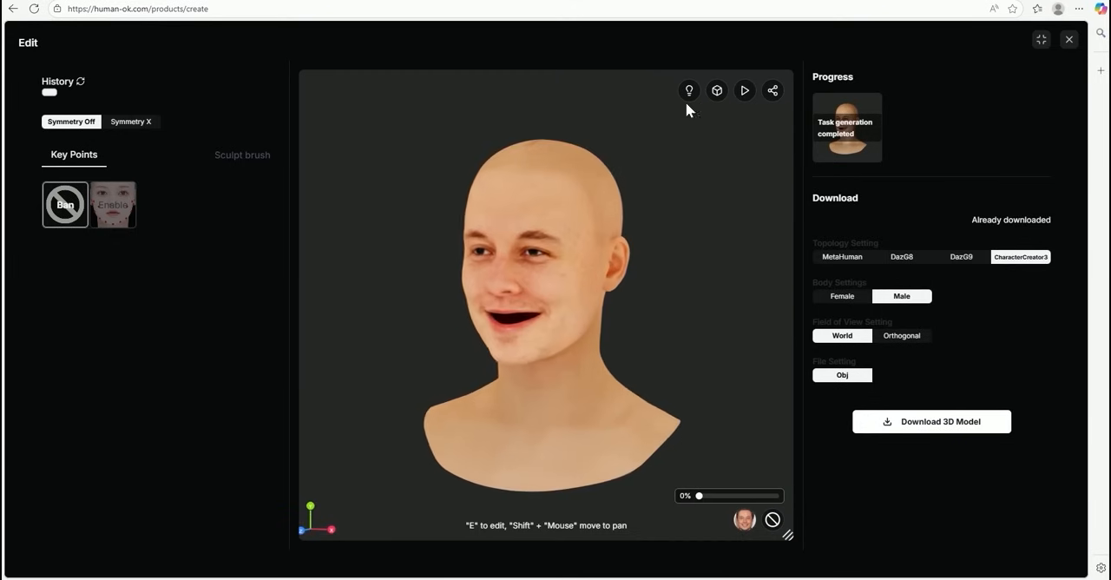
# - Switch to 3D Large Model, preview the pink furry monster, then preview the axe model
pyautogui.click(1066, 42)
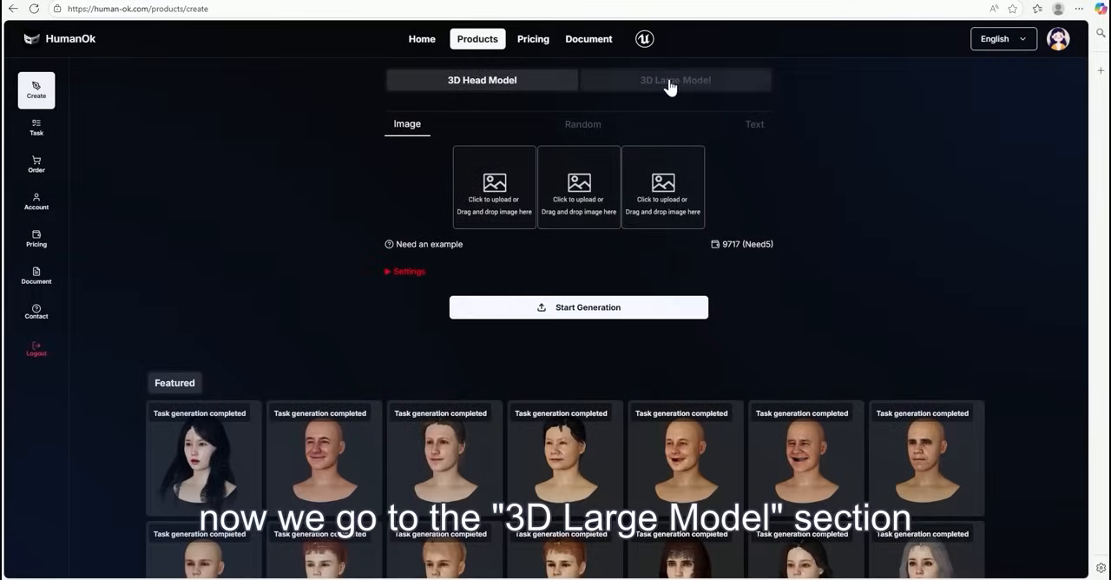
pyautogui.click(676, 80)
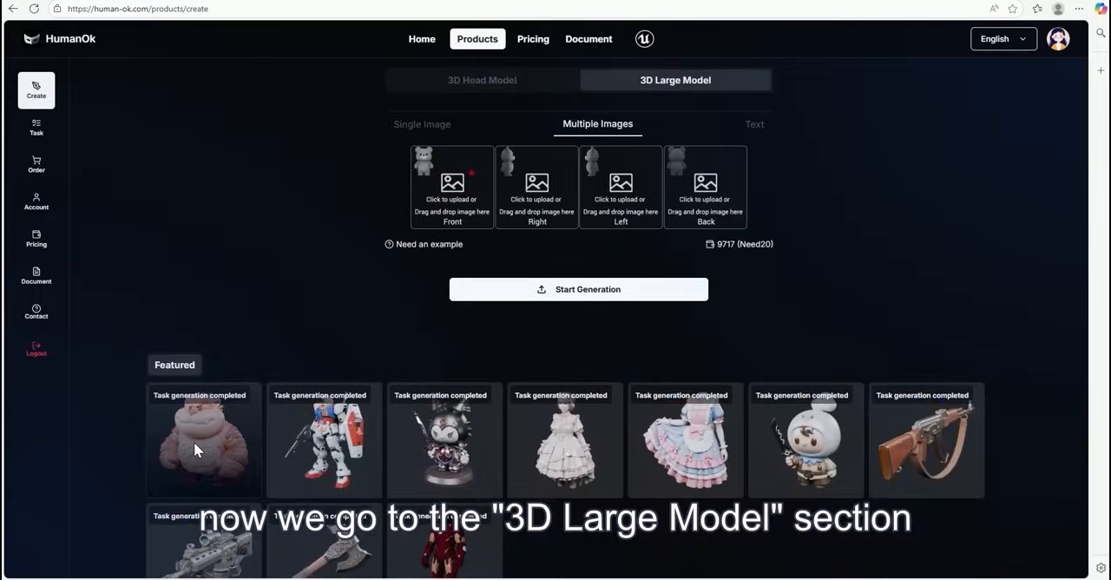
pyautogui.click(198, 450)
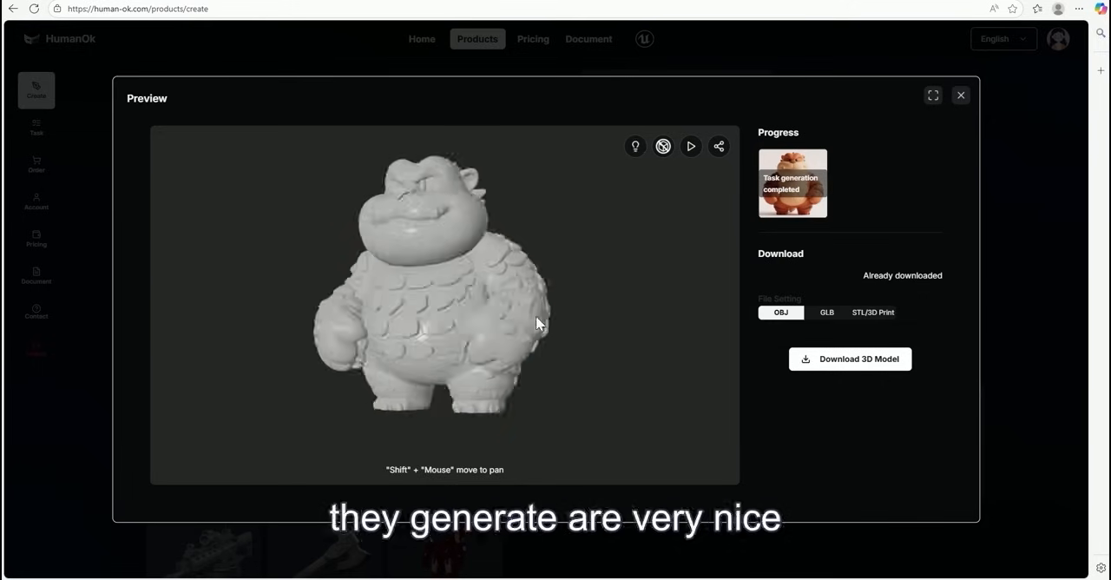
pyautogui.click(960, 95)
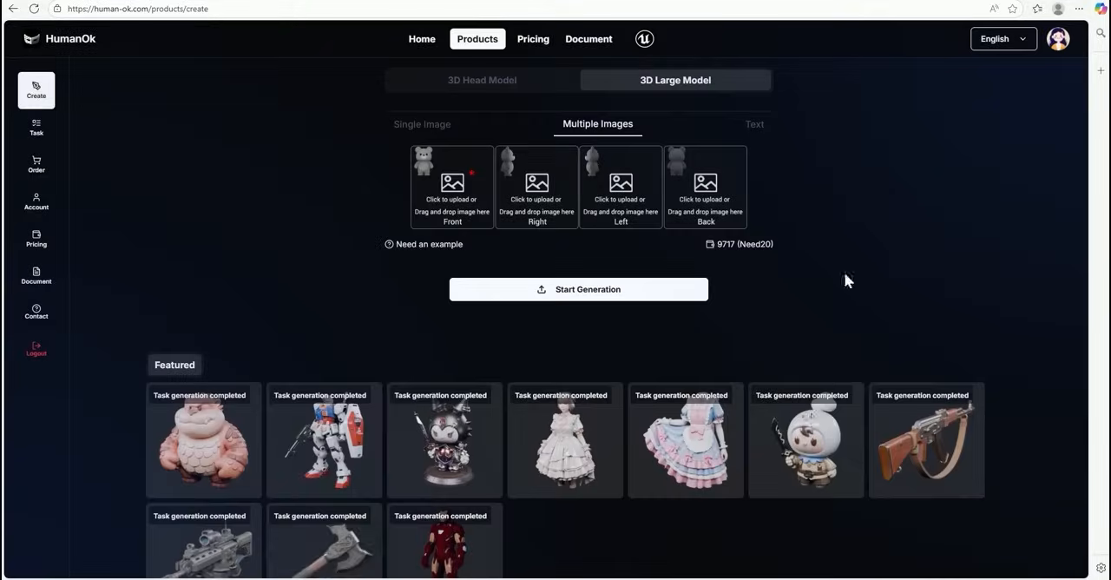
pyautogui.click(323, 559)
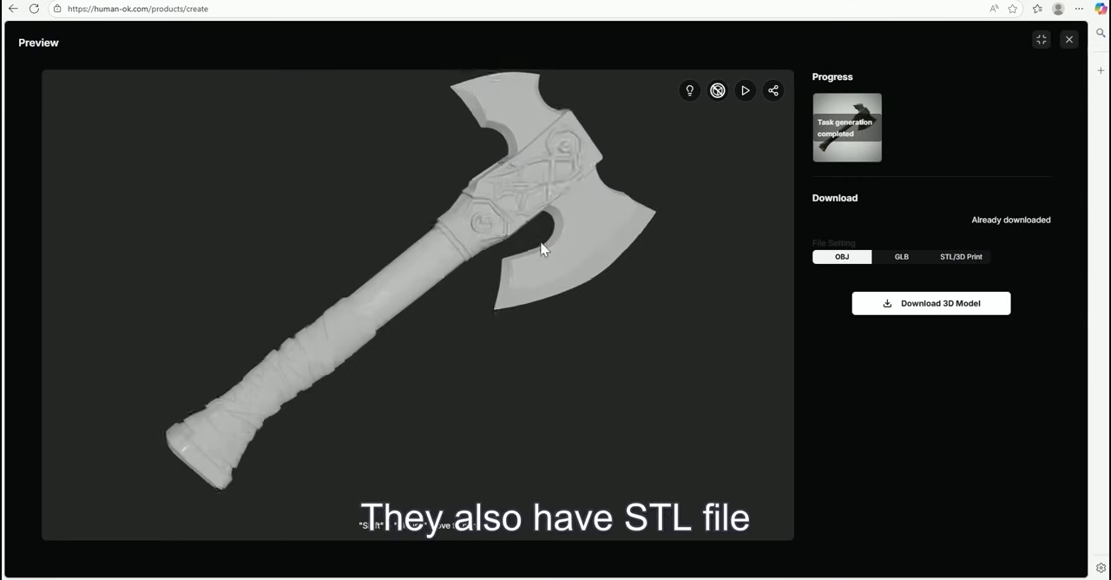
# - Preview the bunny-eared figure, choose STL/3D Print under File Setting, and download it
pyautogui.click(960, 257)
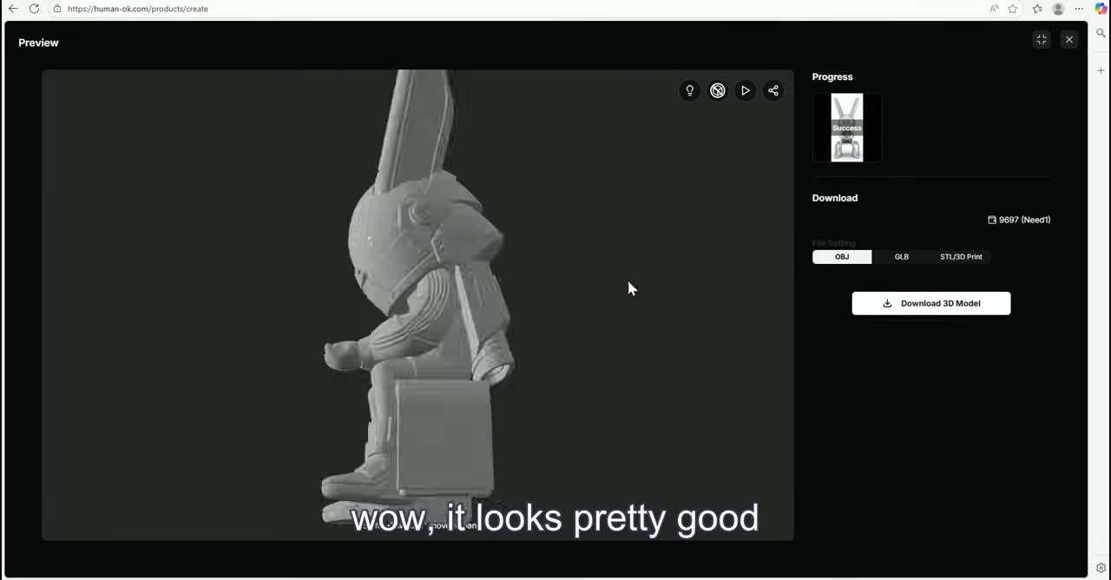
pyautogui.click(960, 257)
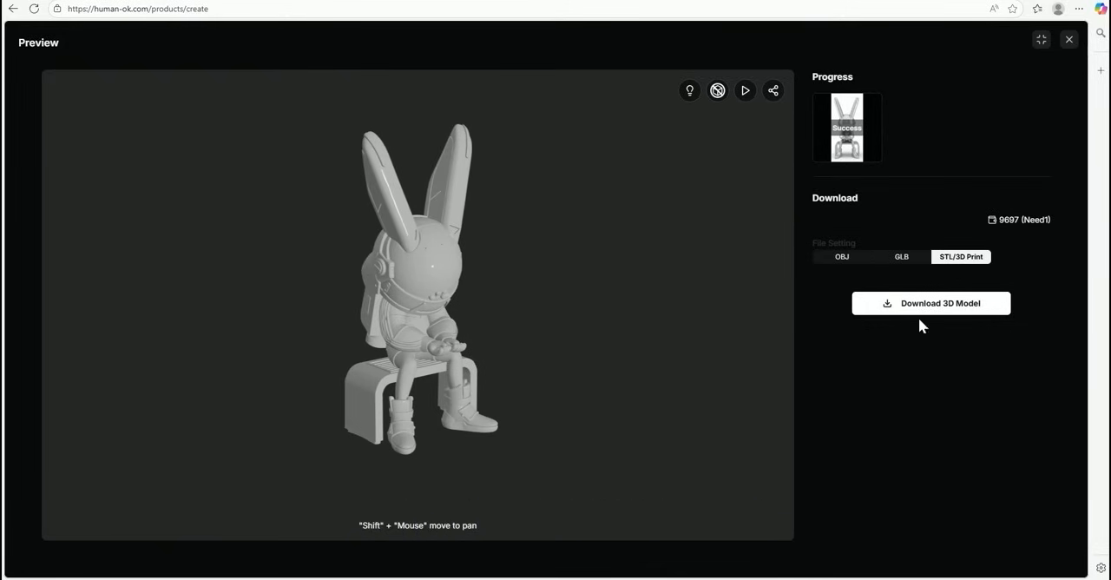
pyautogui.click(930, 302)
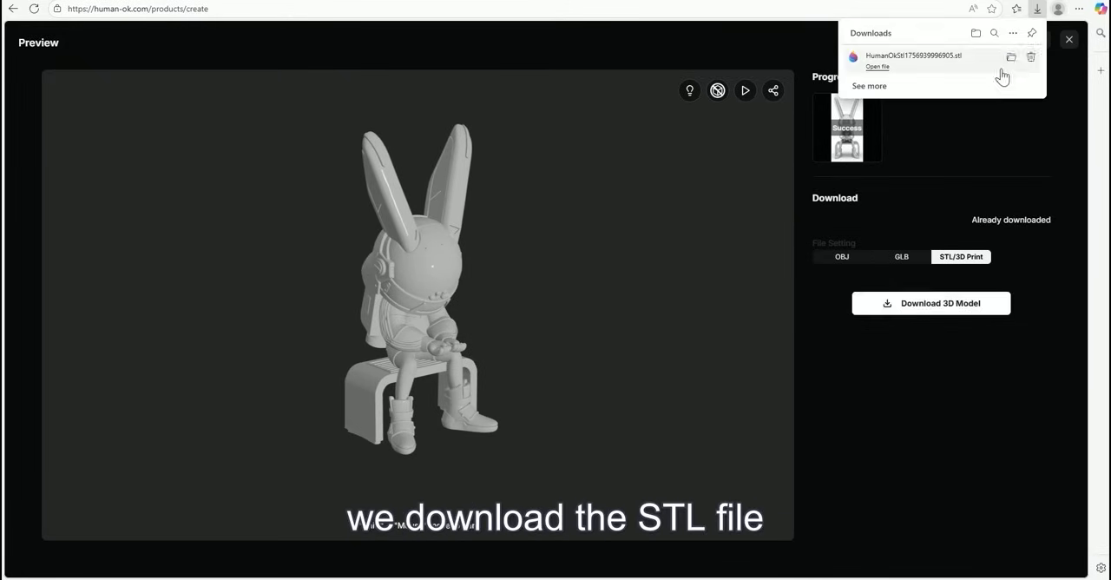
# - Open the downloaded STL from the Downloads folder in Paint 3D via its context menu
pyautogui.rightClick(569, 174)
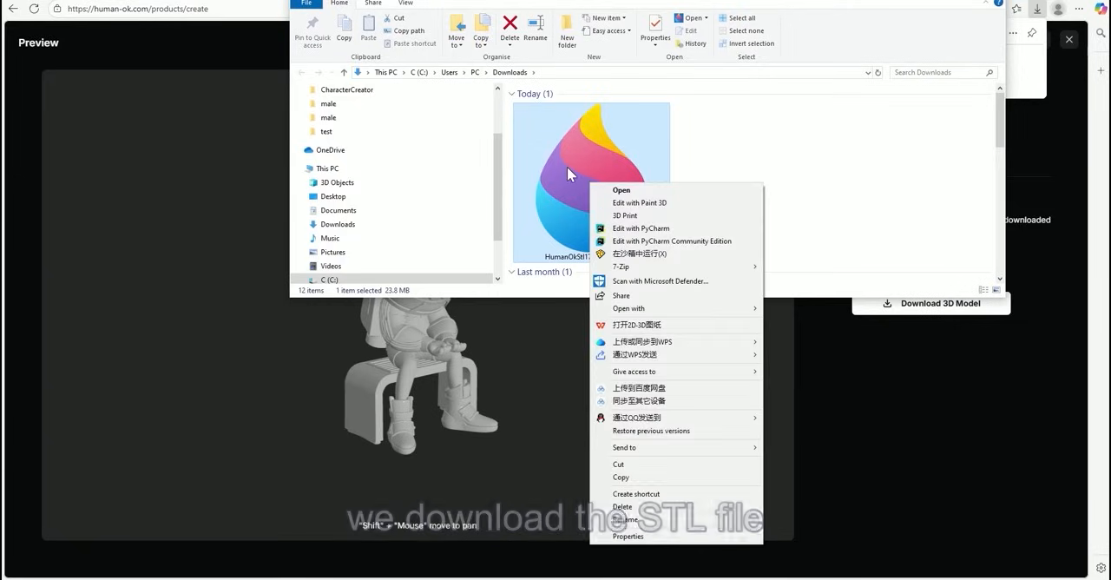
pyautogui.click(639, 201)
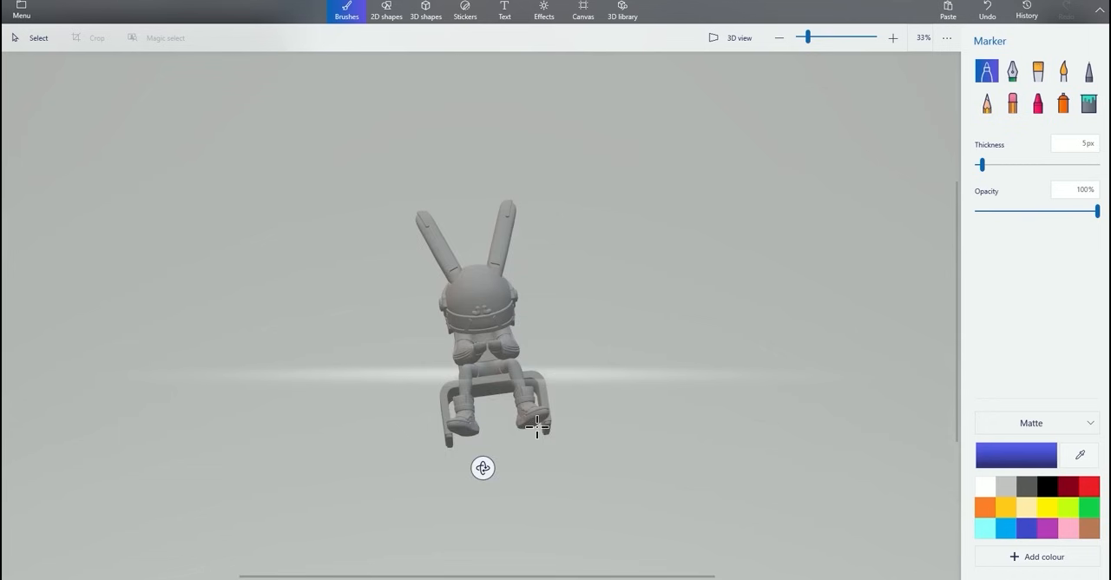